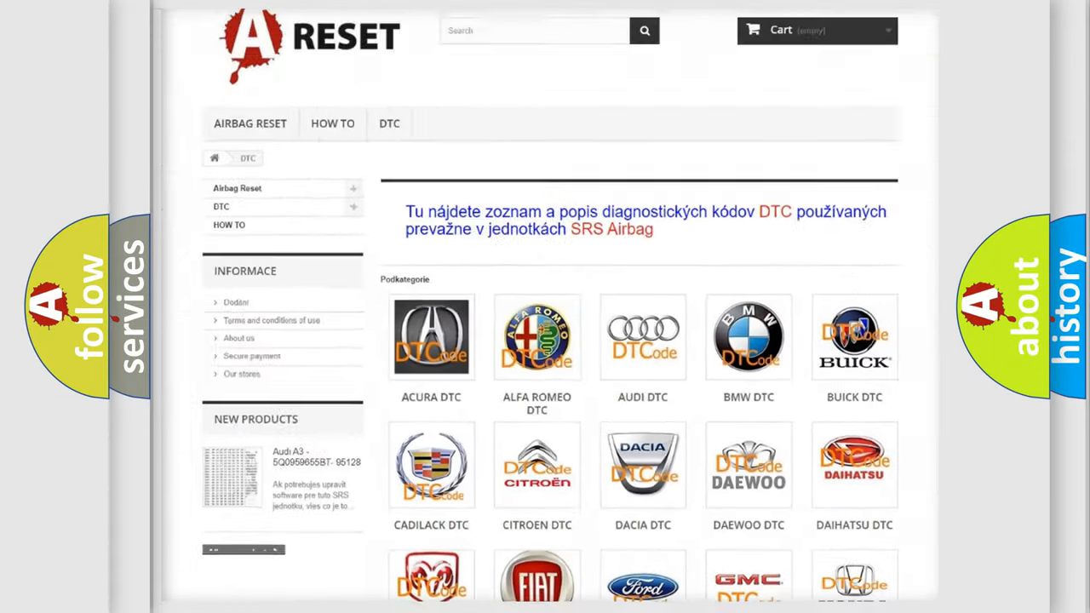
# - Open the Lincoln DTC tile and scroll through its codes such as B0001:11 and B1381
pyautogui.scroll(-3)
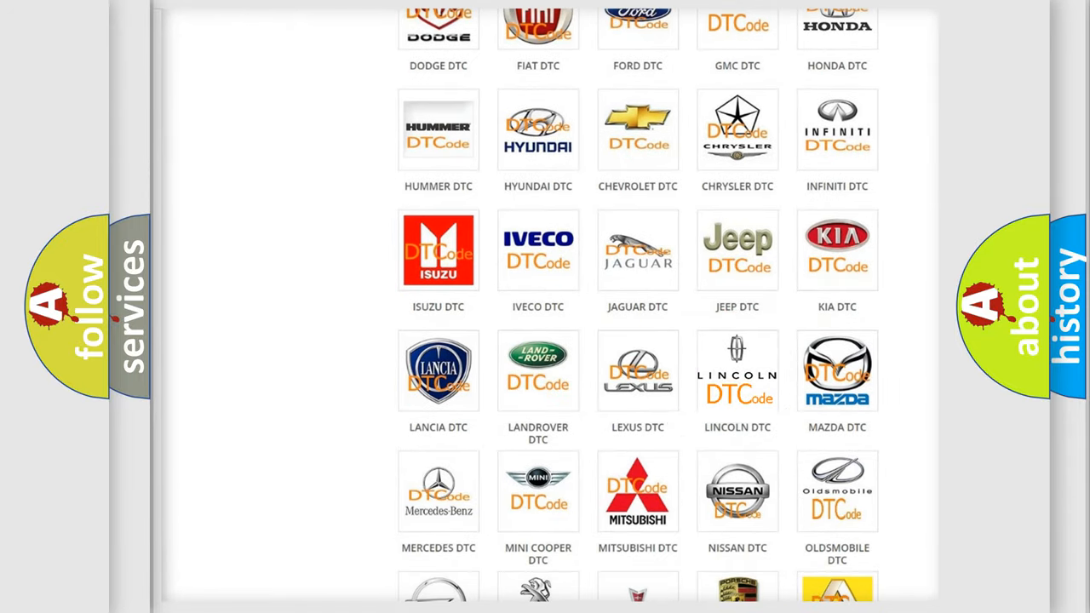
pyautogui.click(737, 371)
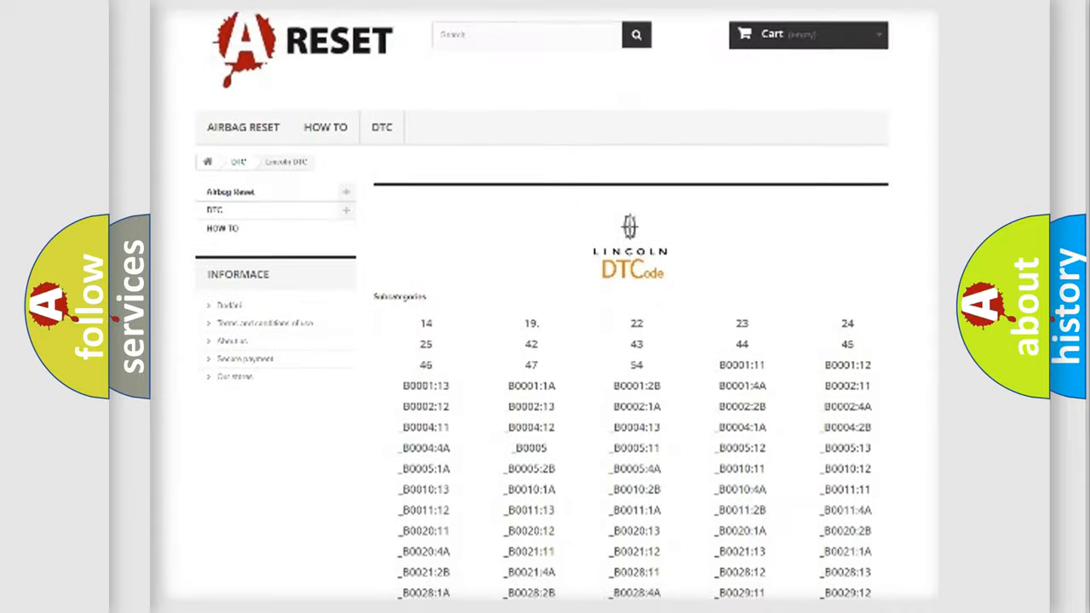
pyautogui.scroll(-3)
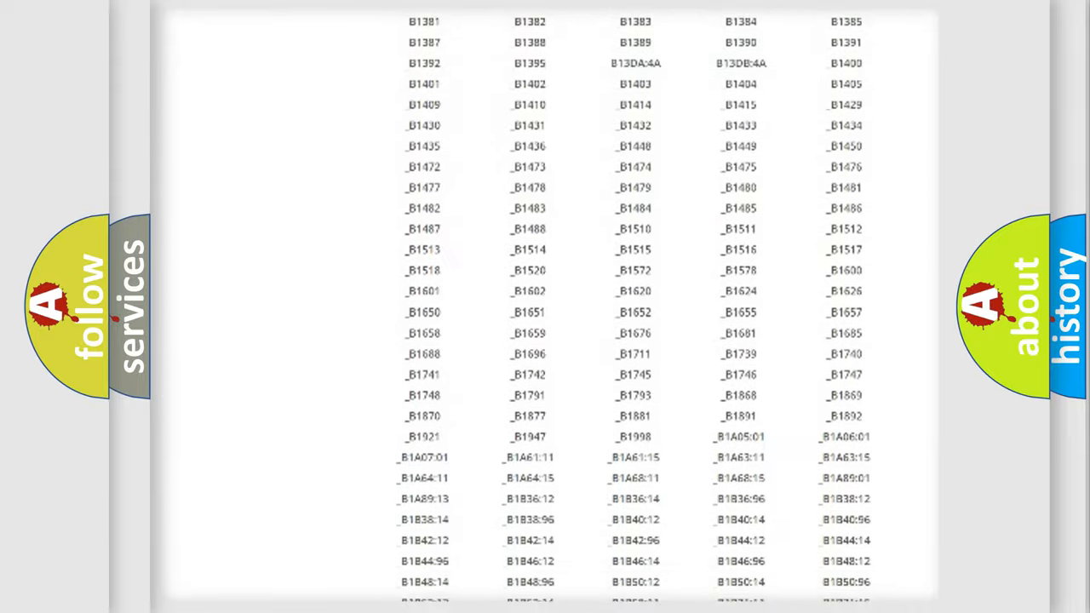
pyautogui.scroll(3)
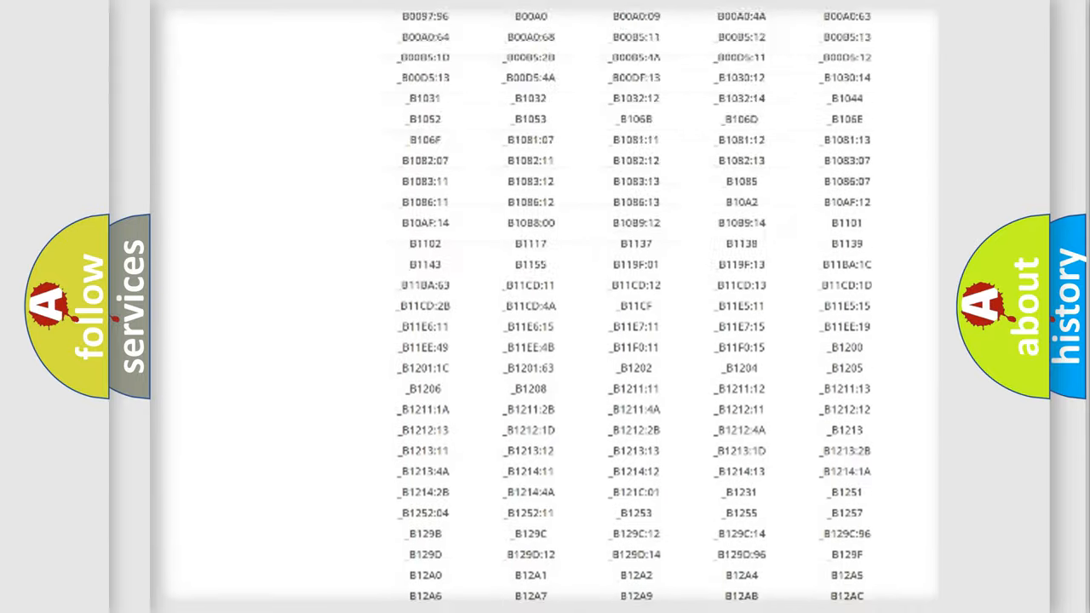
pyautogui.scroll(3)
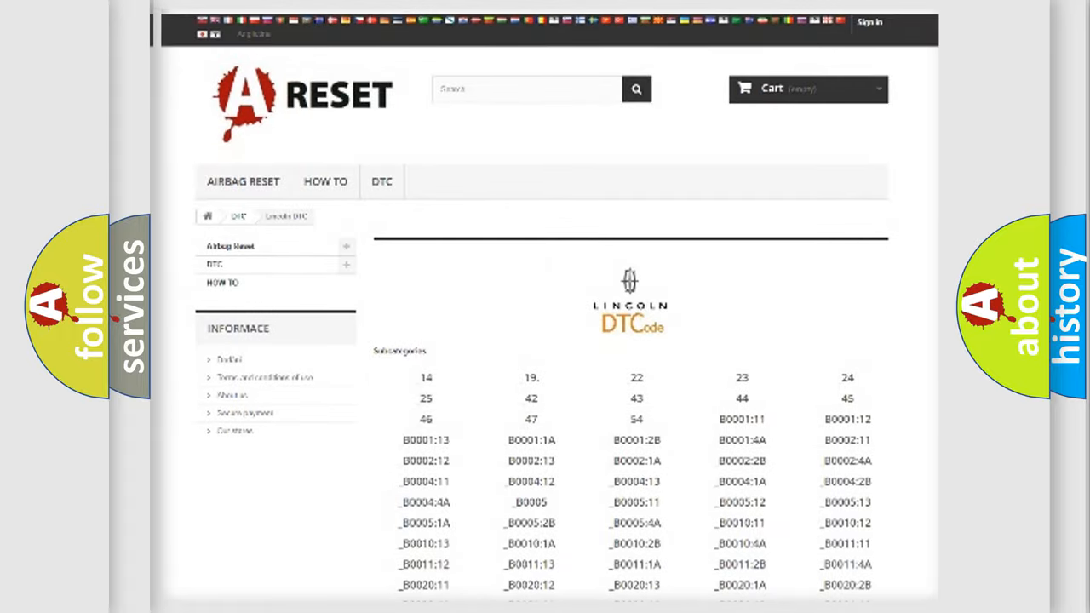